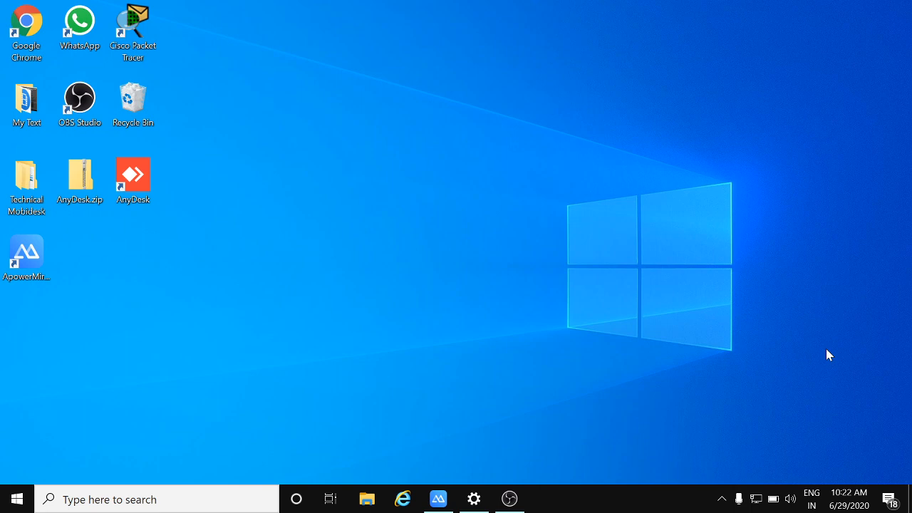
pyautogui.moveTo(543, 122)
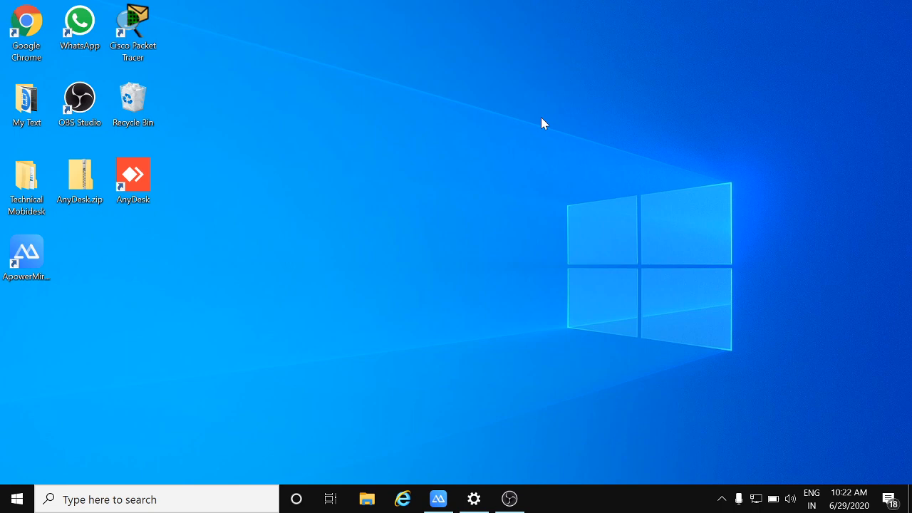
# - Refresh the desktop from its right-click shortcut menu
pyautogui.rightClick(543, 123)
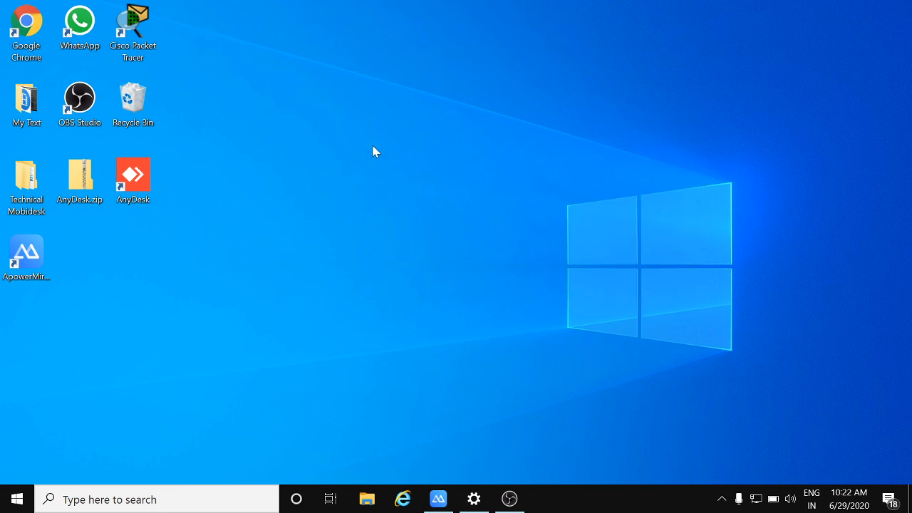
pyautogui.moveTo(411, 171)
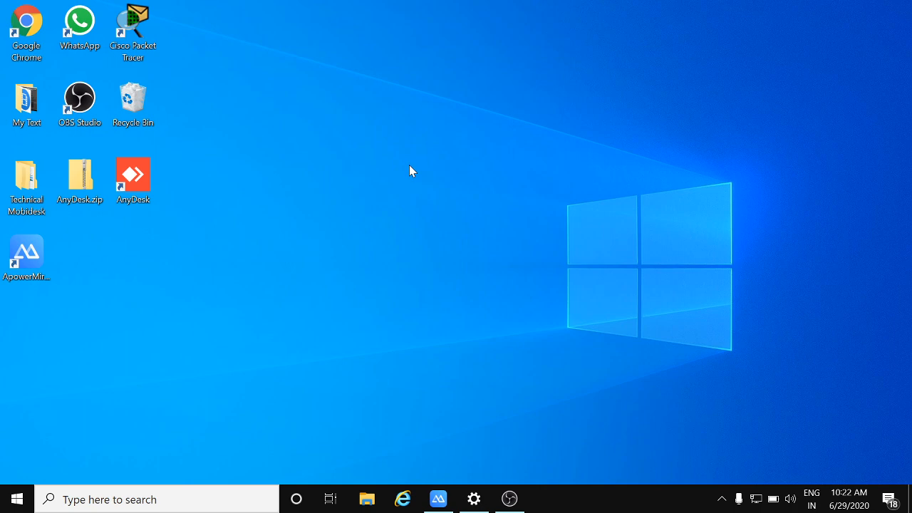
pyautogui.moveTo(463, 216)
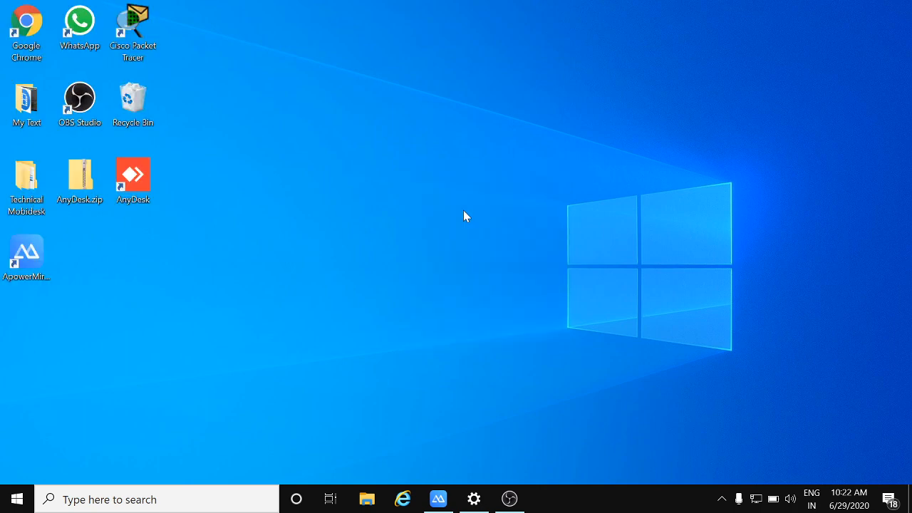
pyautogui.moveTo(449, 151)
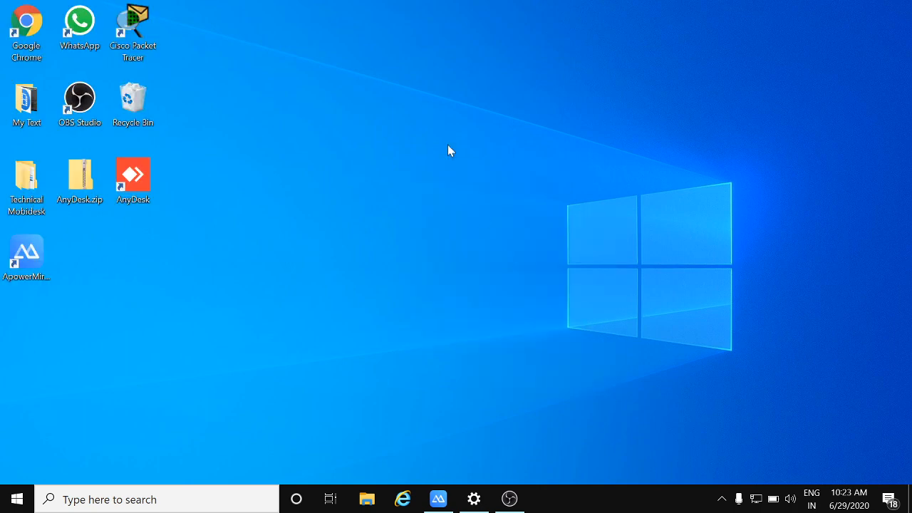
pyautogui.rightClick(449, 151)
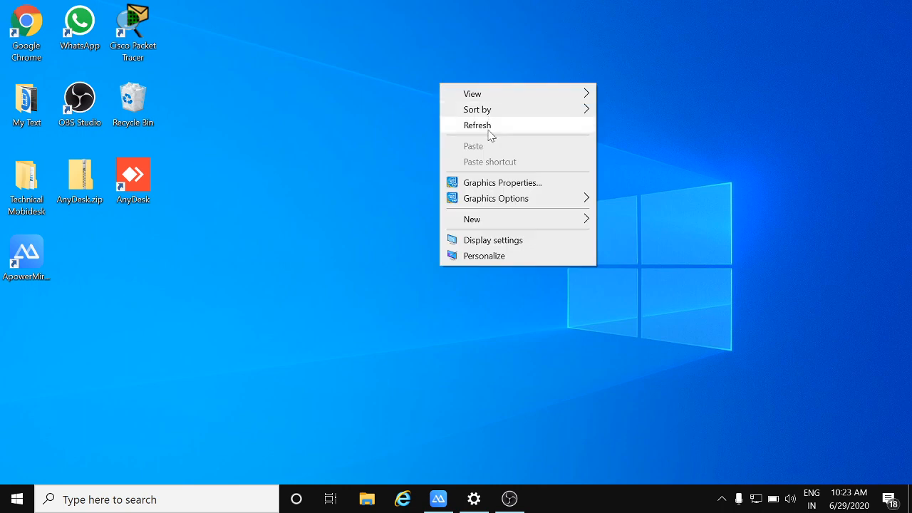
pyautogui.click(477, 126)
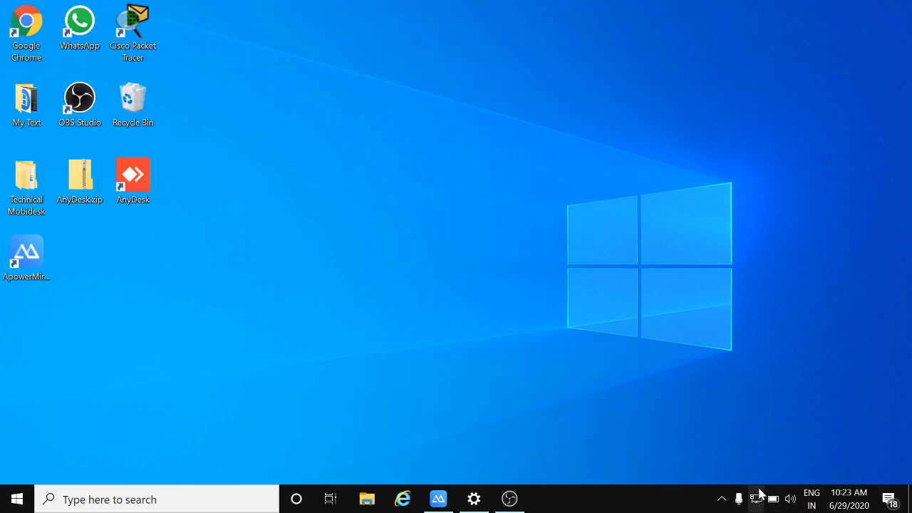
pyautogui.moveTo(718, 419)
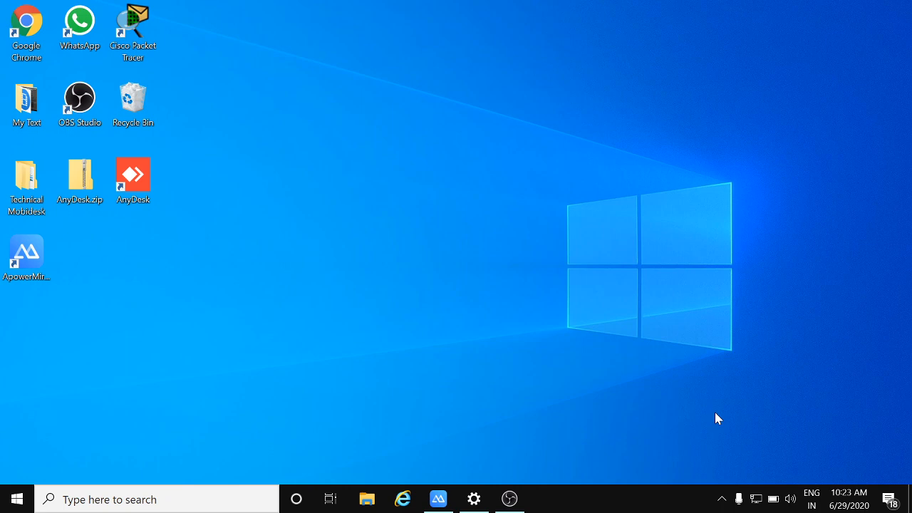
pyautogui.moveTo(755, 499)
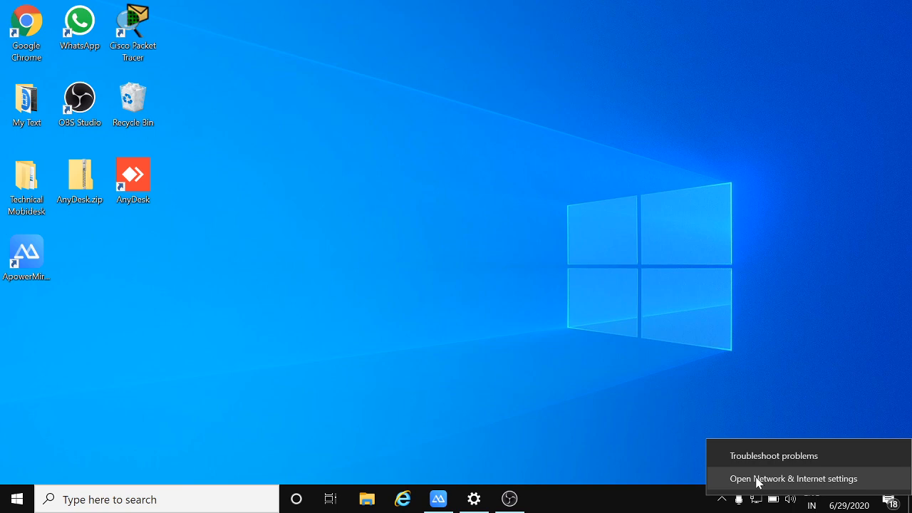
# - Reach the Mobile hotspot page under Network & Internet
pyautogui.click(792, 479)
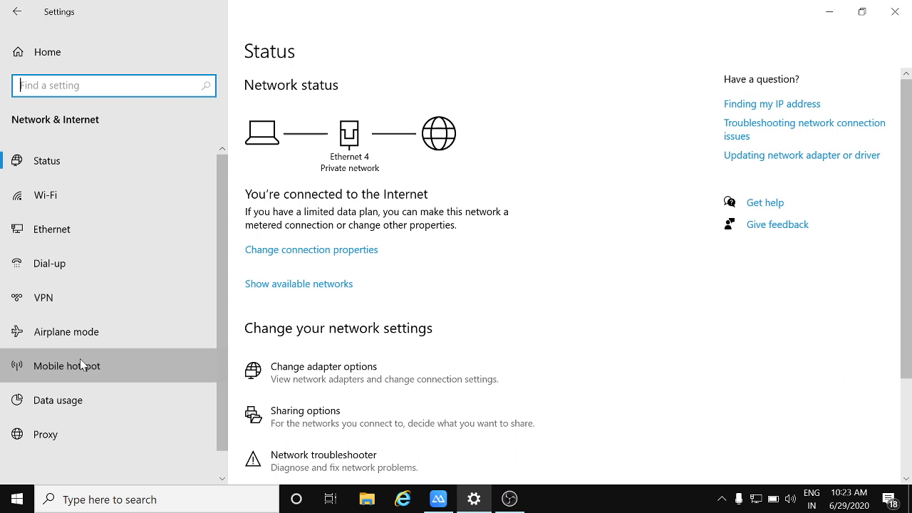
pyautogui.click(67, 365)
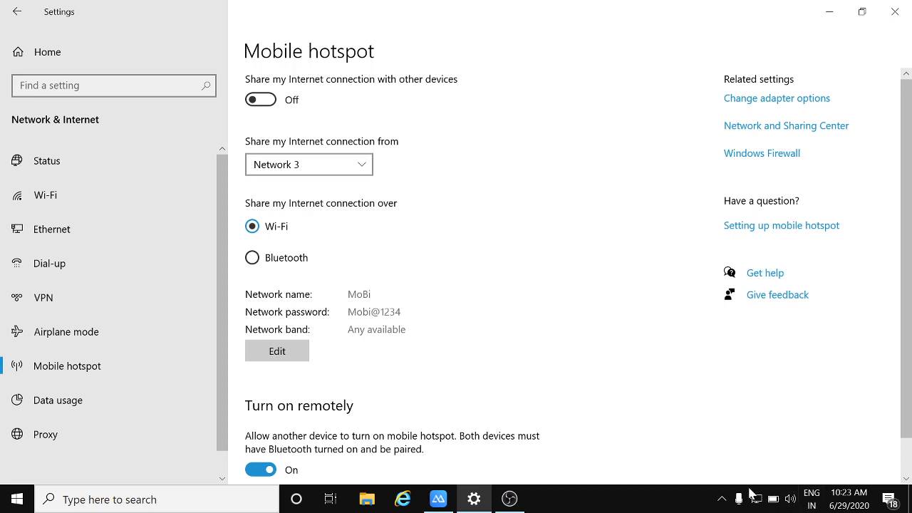
pyautogui.moveTo(259, 134)
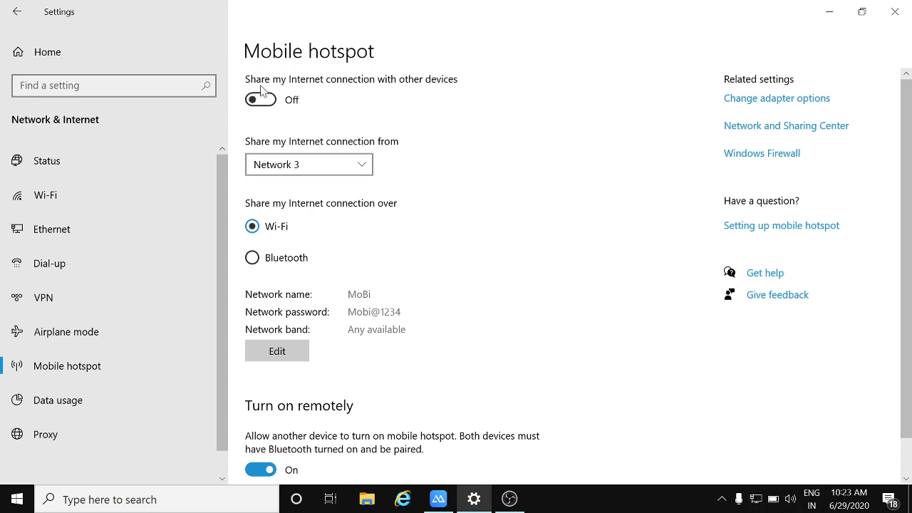
pyautogui.moveTo(424, 86)
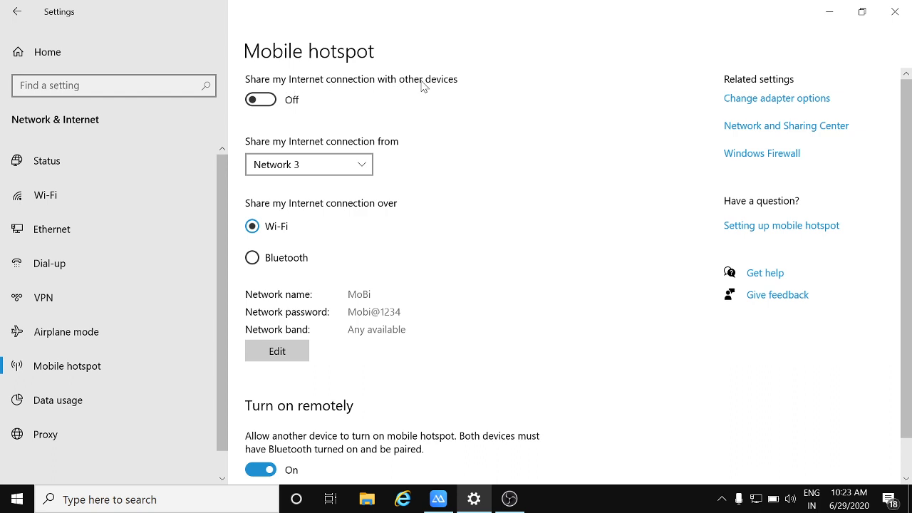
# - Switch Share my Internet connection on and bring up the Edit network info dialog
pyautogui.click(261, 99)
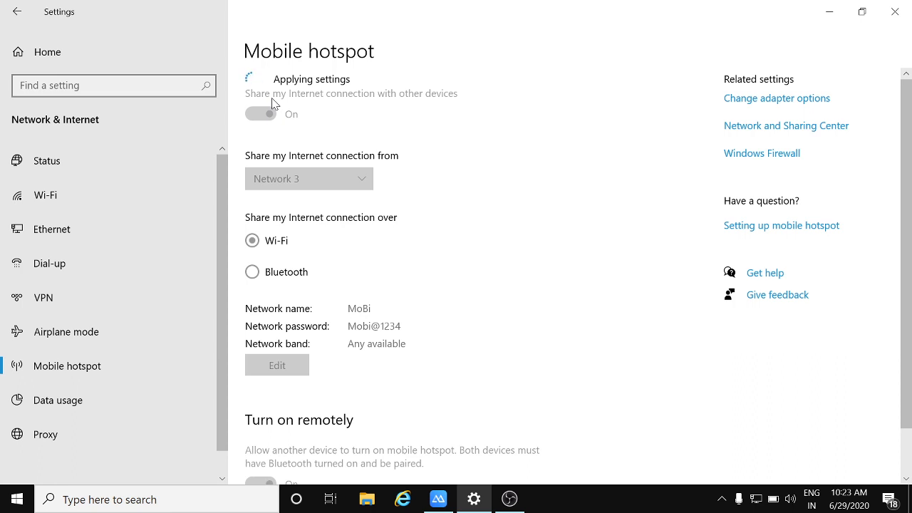
pyautogui.click(259, 113)
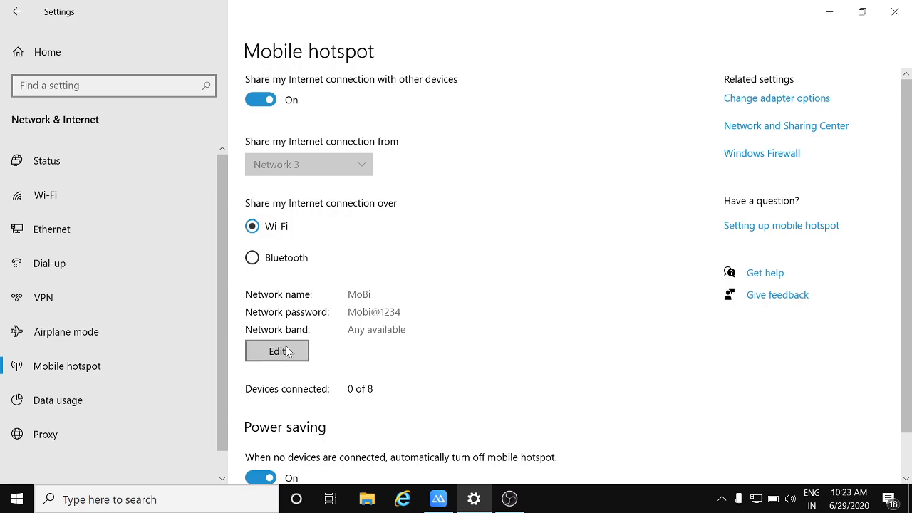
pyautogui.click(277, 351)
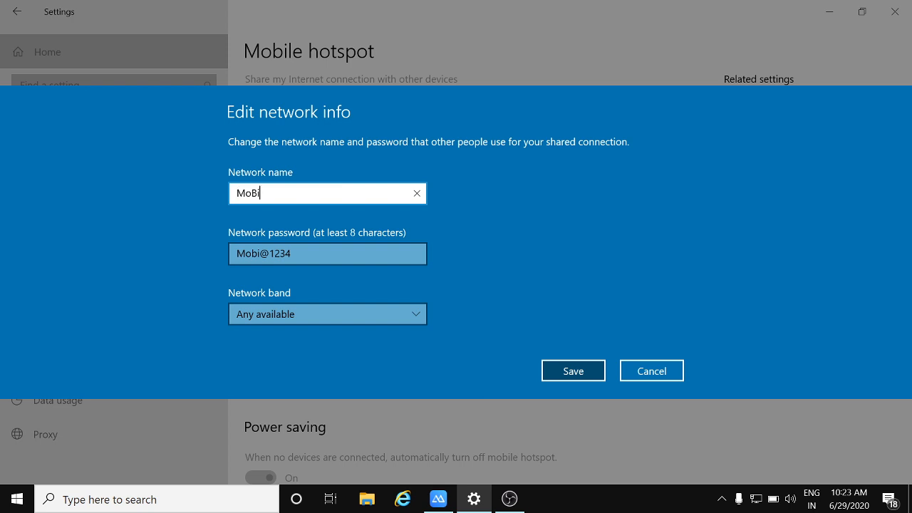
# - Change the hotspot network name to MoBIDESK and save it
pyautogui.press('Backspace')
pyautogui.write('I')
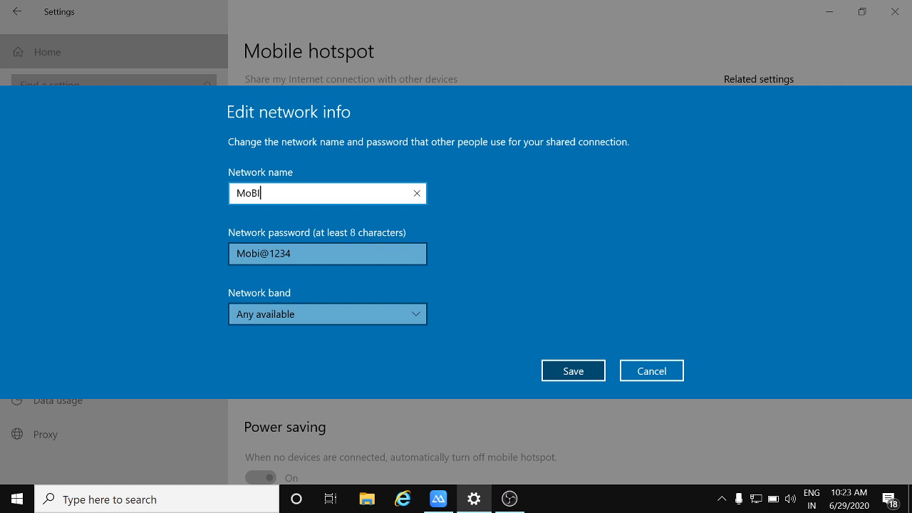
pyautogui.write('DESK')
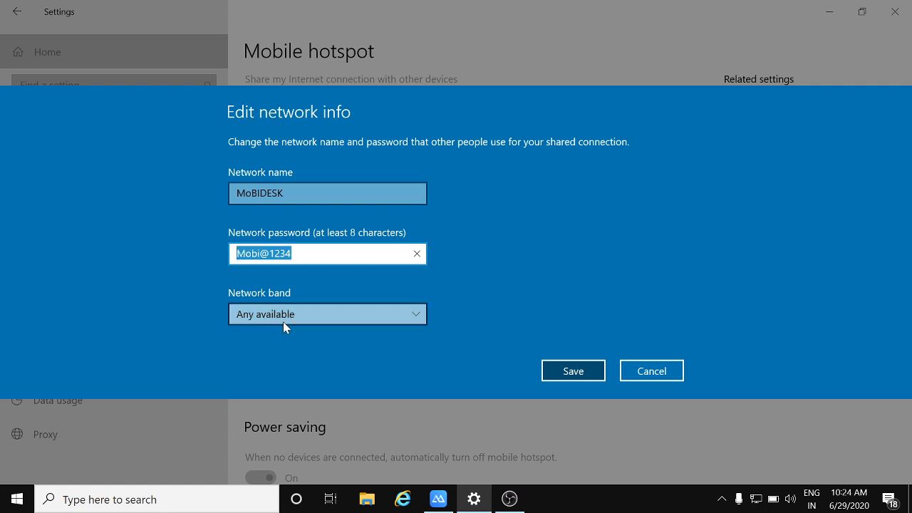
pyautogui.moveTo(550, 352)
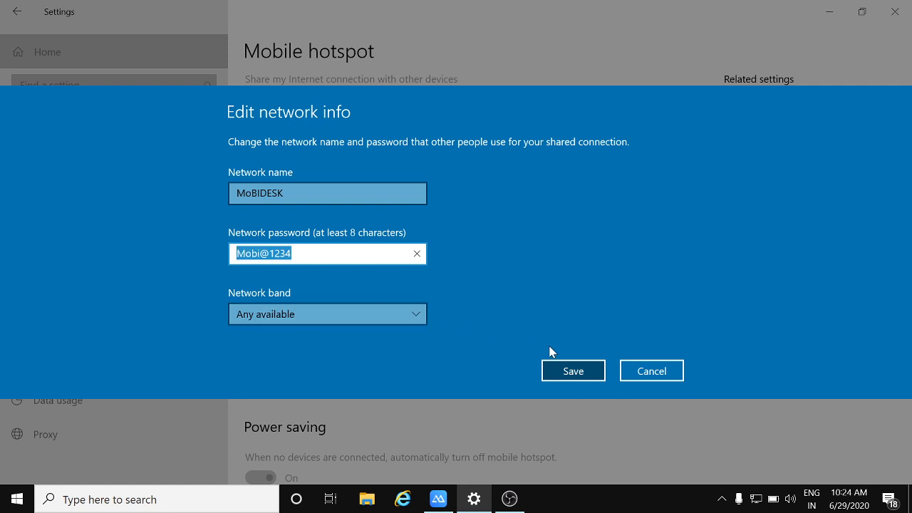
pyautogui.click(573, 370)
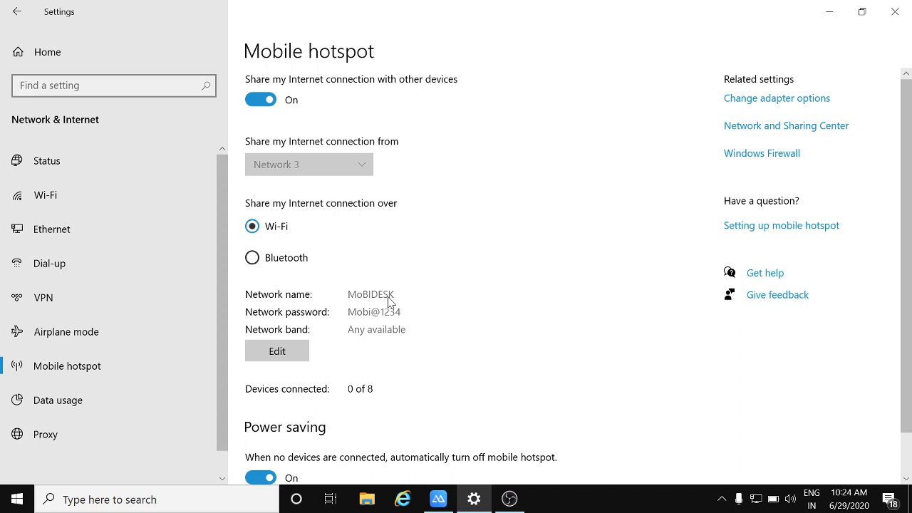
pyautogui.moveTo(597, 209)
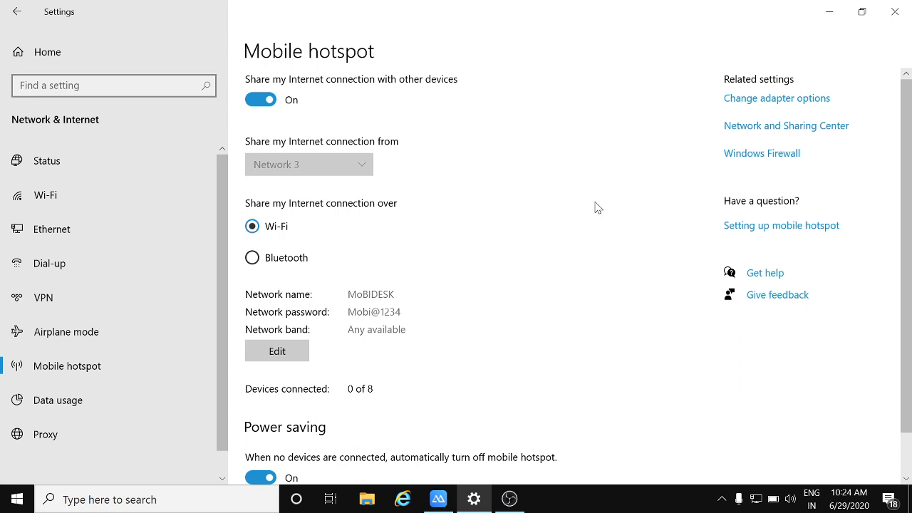
pyautogui.moveTo(812, 18)
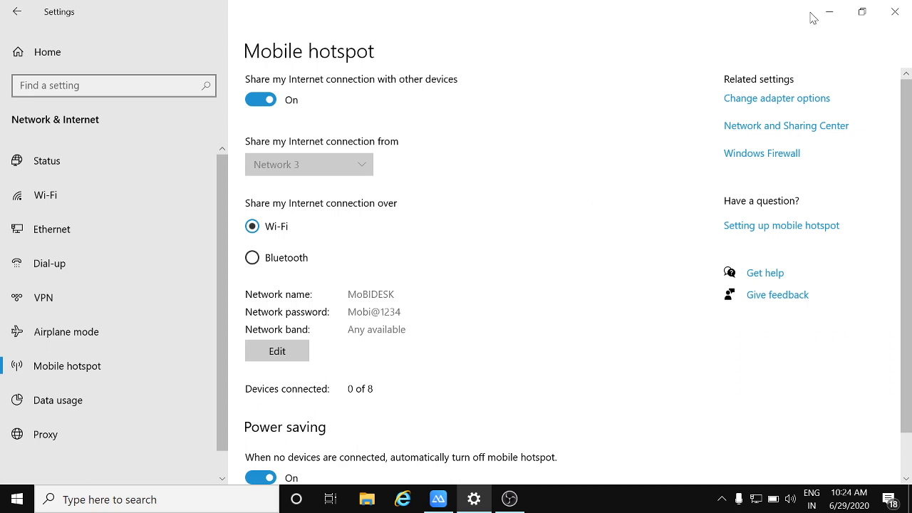
# - Bring up the ApowerMirror phone screen and reach its Wi-Fi settings from the notification shade
pyautogui.rightClick(530, 214)
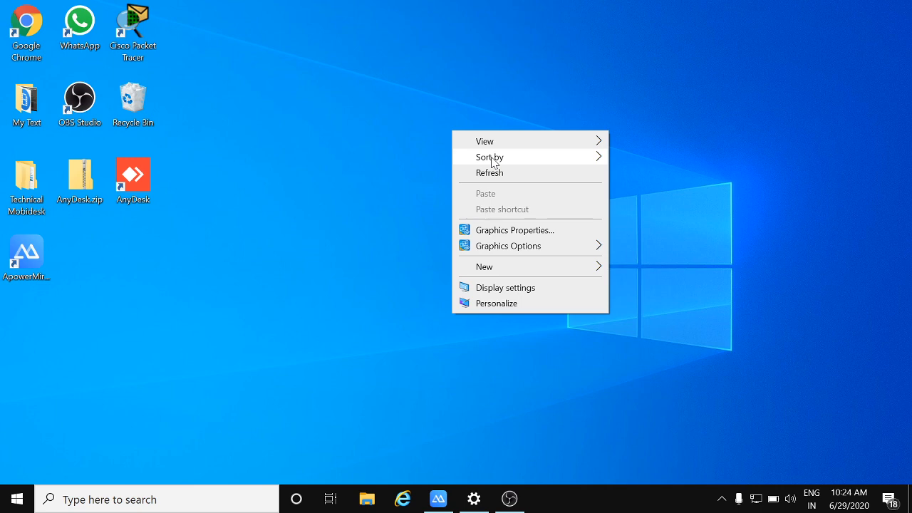
pyautogui.click(439, 498)
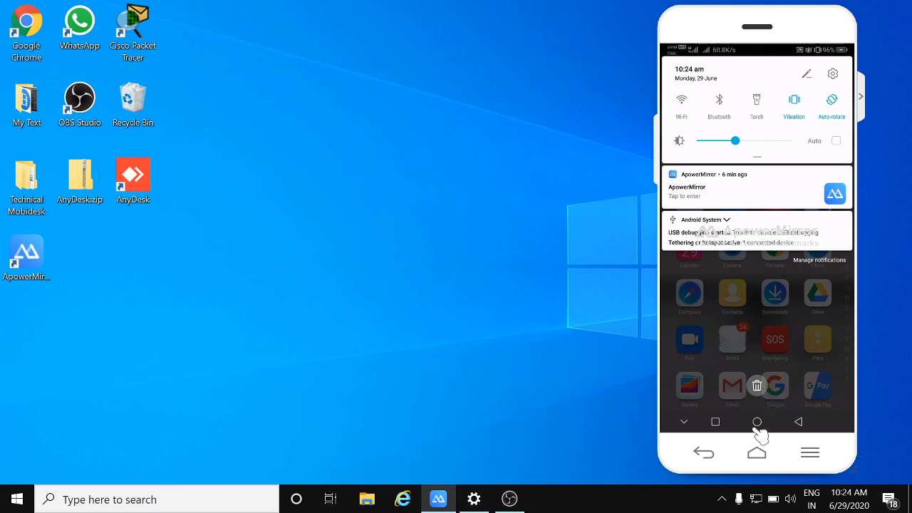
pyautogui.click(756, 422)
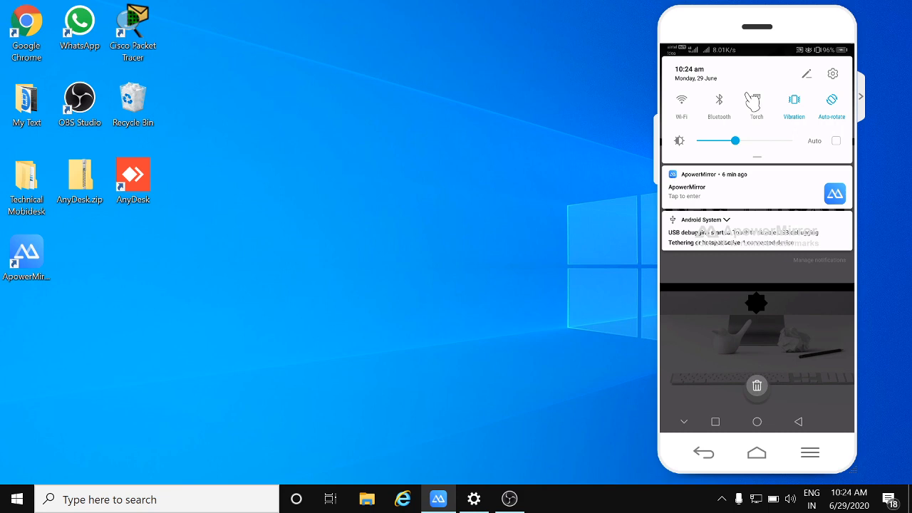
pyautogui.click(681, 100)
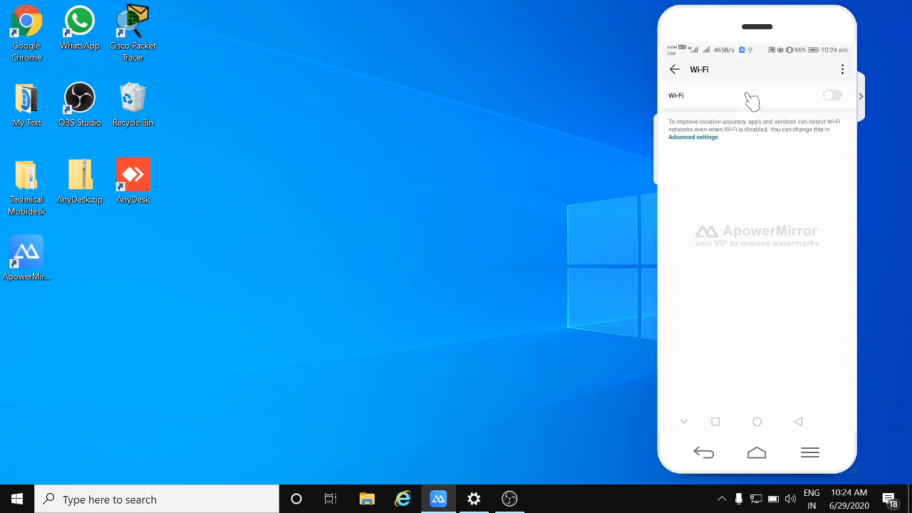
# - Turn the phone's Wi-Fi on, select MoBIDESK and enter its password after checking it in Settings
pyautogui.click(833, 95)
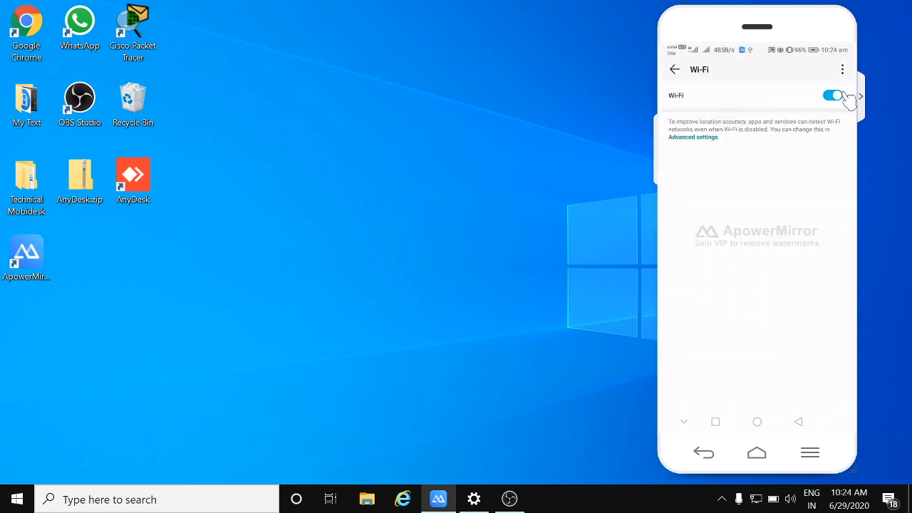
pyautogui.click(832, 94)
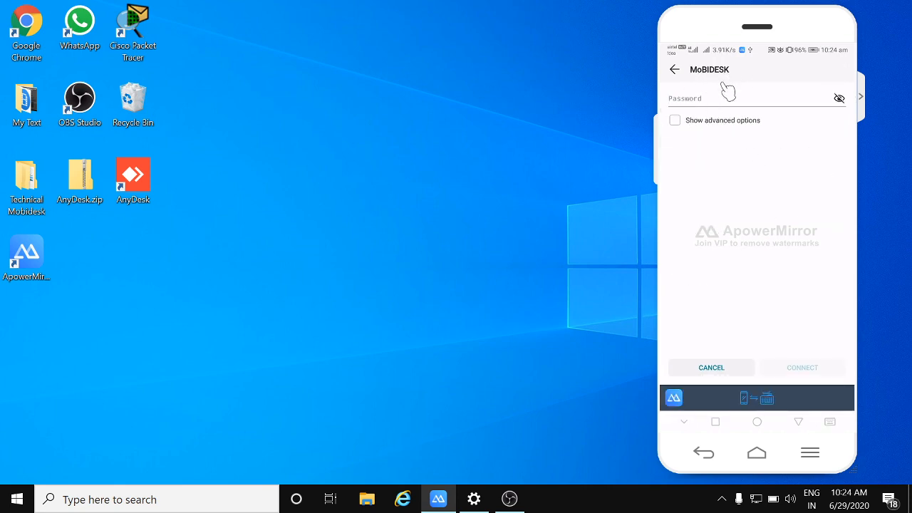
pyautogui.click(473, 498)
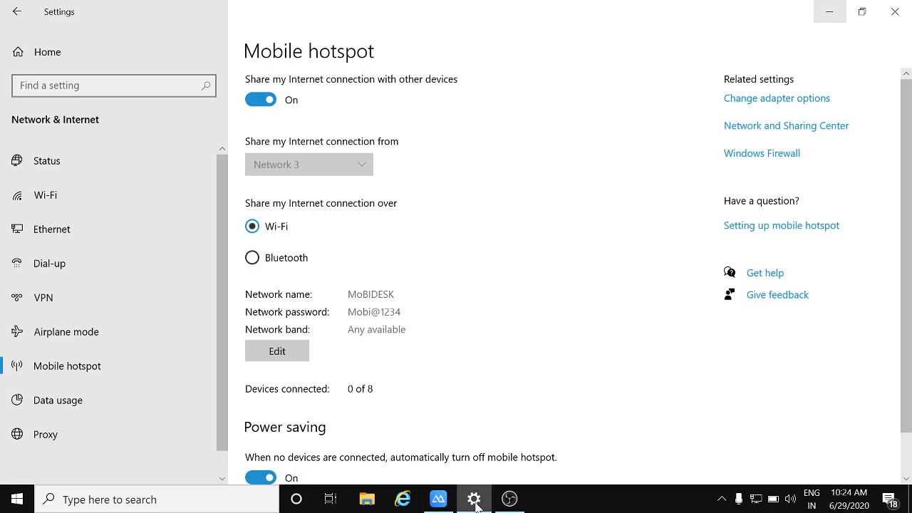
pyautogui.moveTo(807, 6)
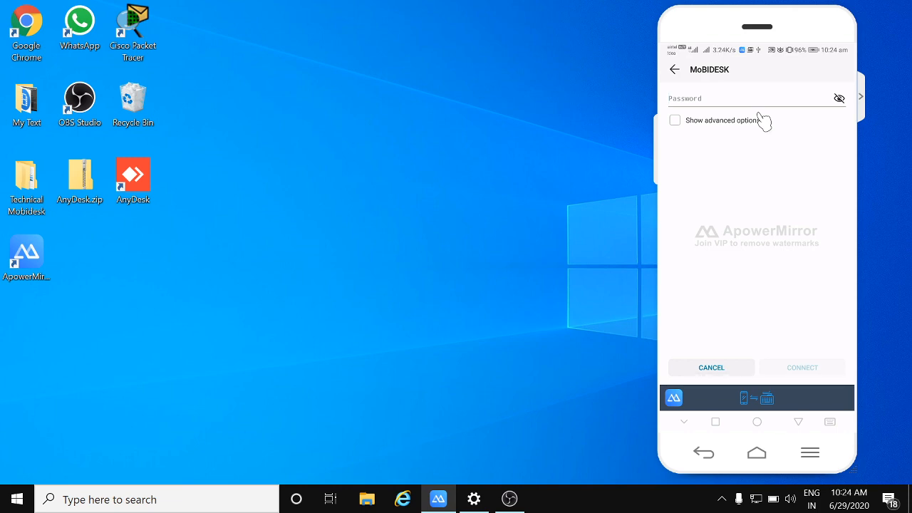
pyautogui.moveTo(744, 106)
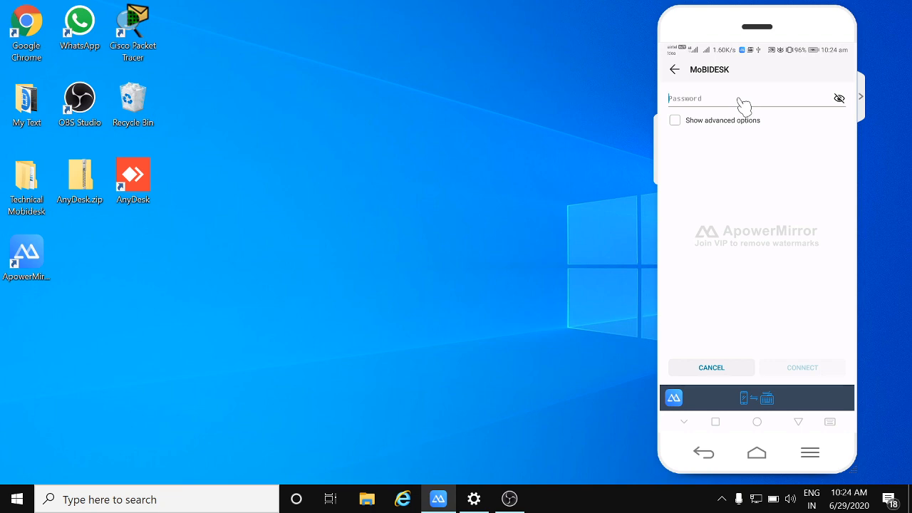
pyautogui.write('M')
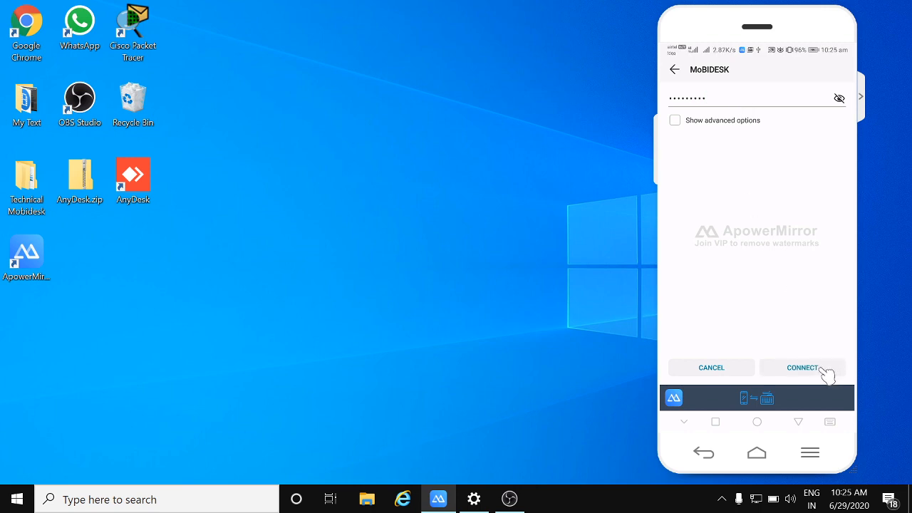
# - Connect the phone to the MoBIDESK hotspot with the entered password
pyautogui.click(802, 368)
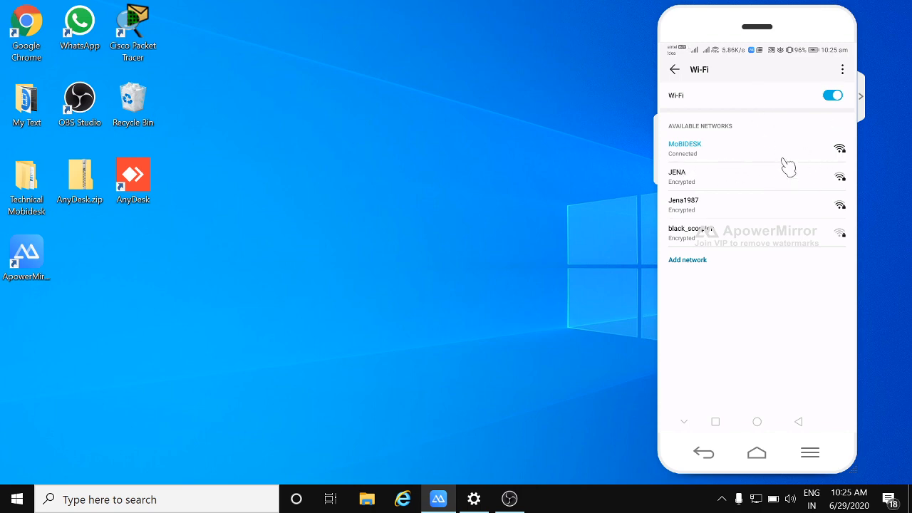
pyautogui.moveTo(596, 406)
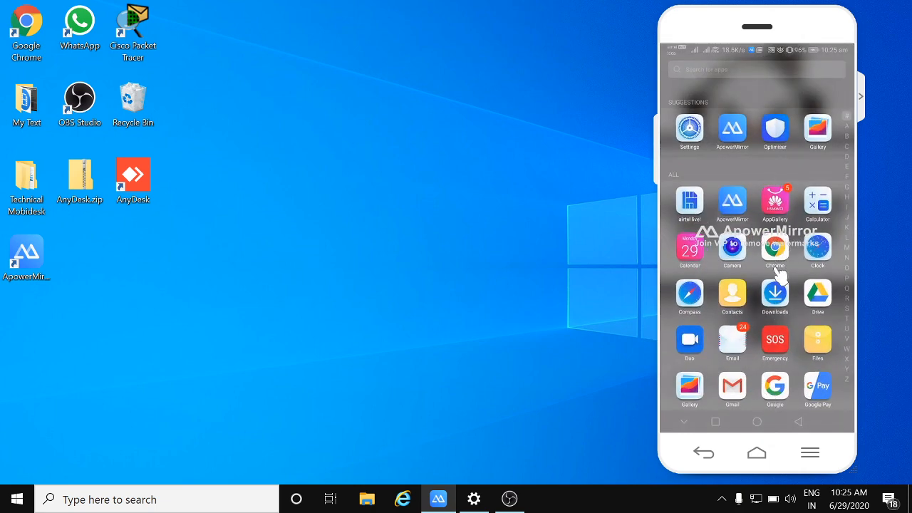
pyautogui.moveTo(775, 388)
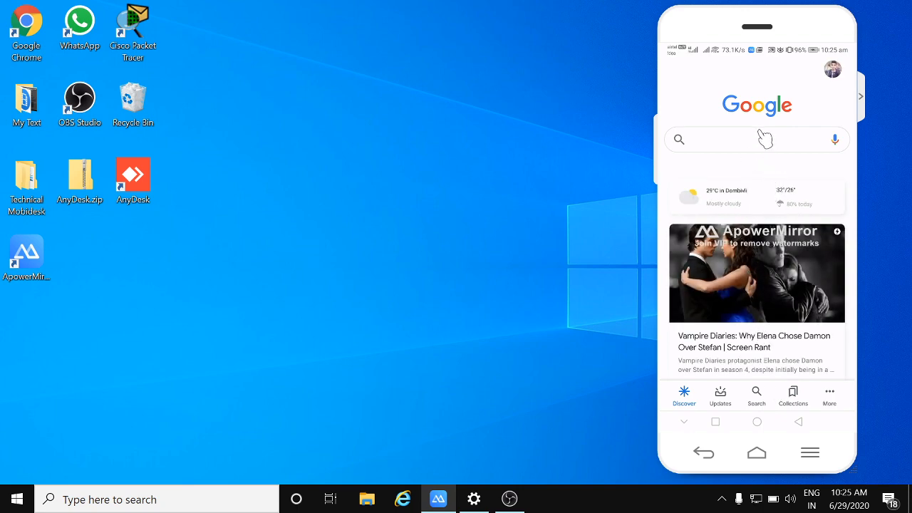
# - Run a Google search for 'hashtag for command' on the phone over the hotspot
pyautogui.click(755, 140)
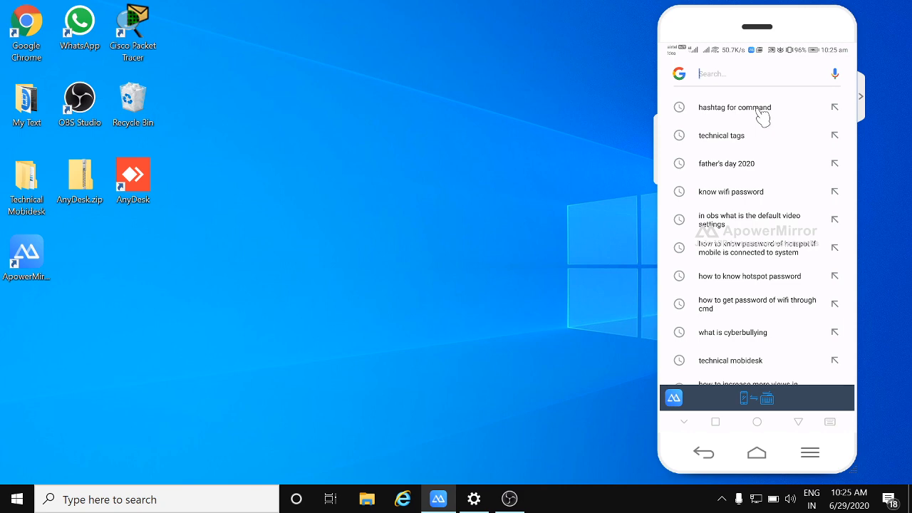
pyautogui.click(734, 107)
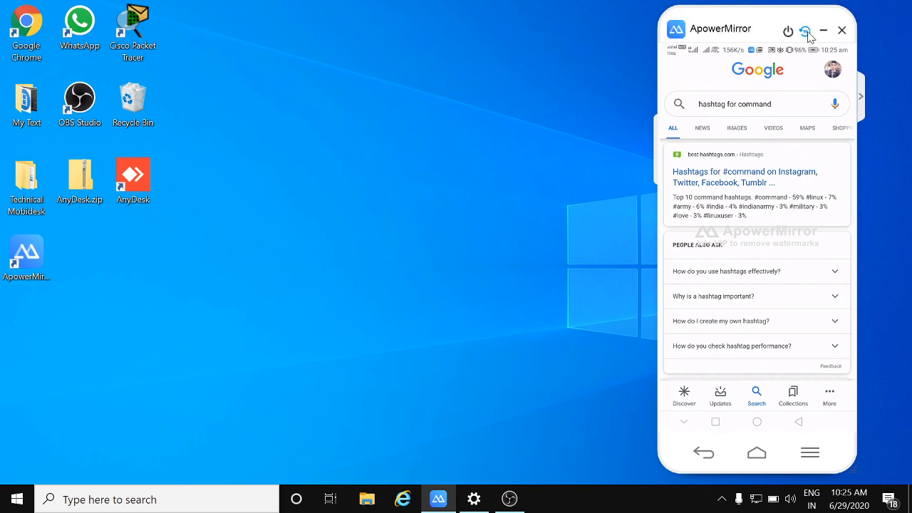
pyautogui.click(807, 31)
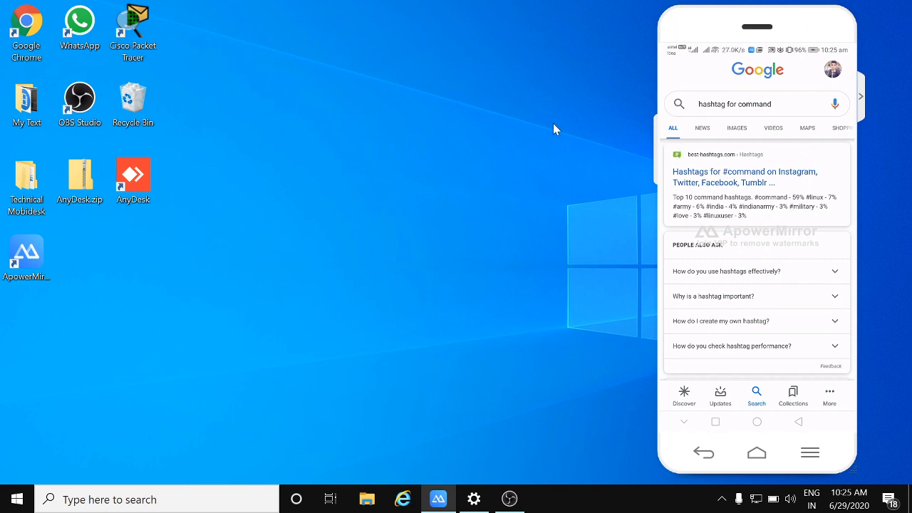
pyautogui.moveTo(807, 114)
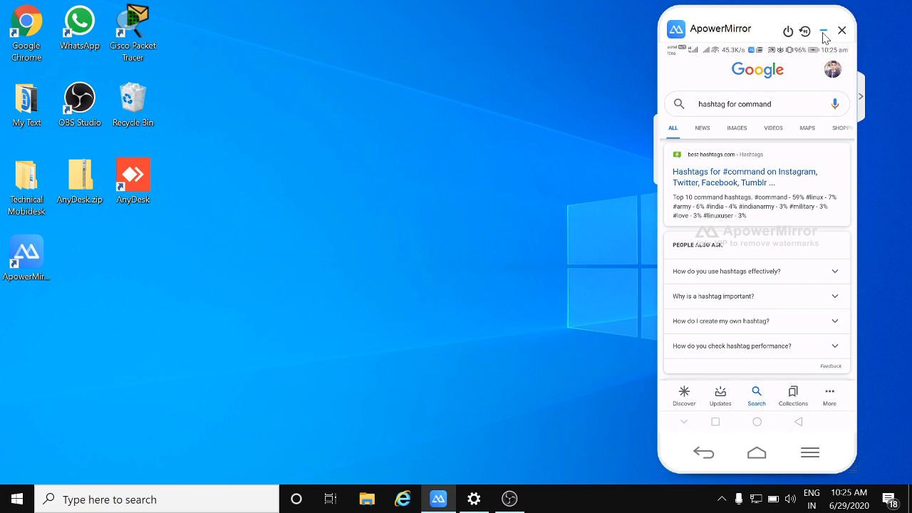
# - Minimize the ApowerMirror window, leaving only the desktop
pyautogui.click(824, 31)
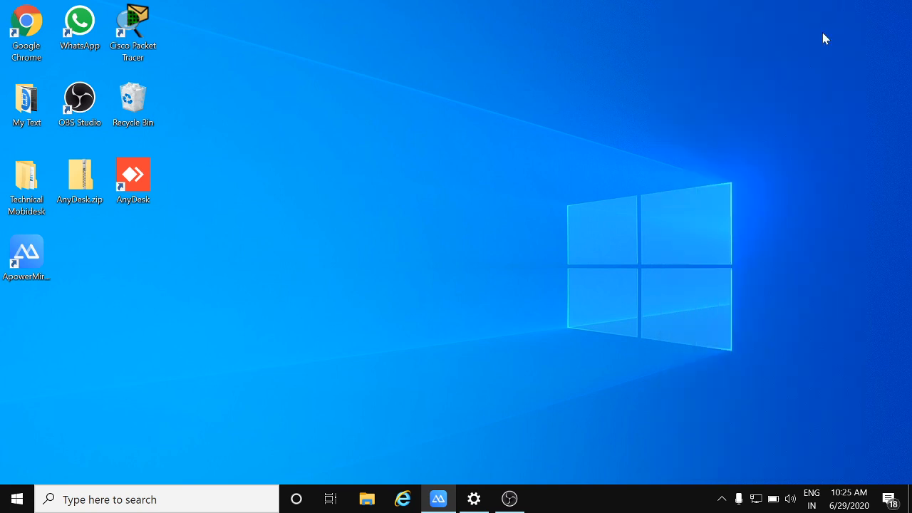
pyautogui.moveTo(710, 91)
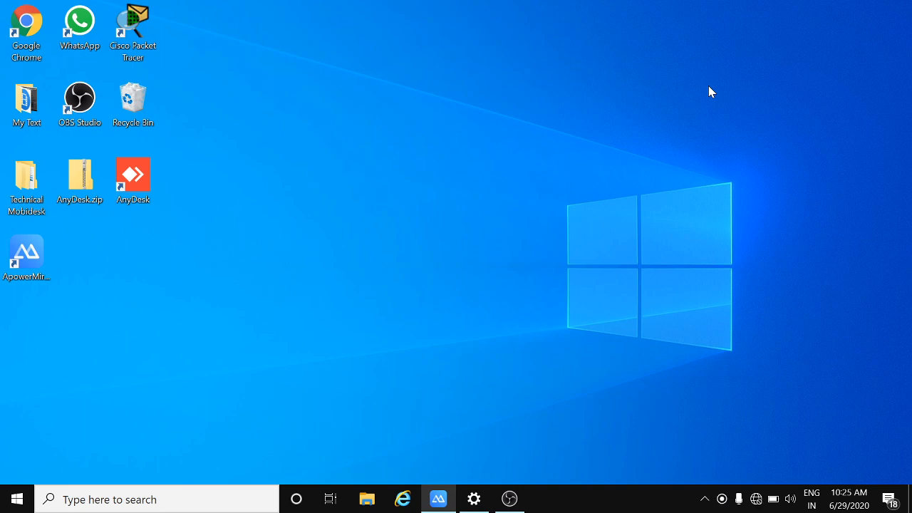
pyautogui.moveTo(698, 111)
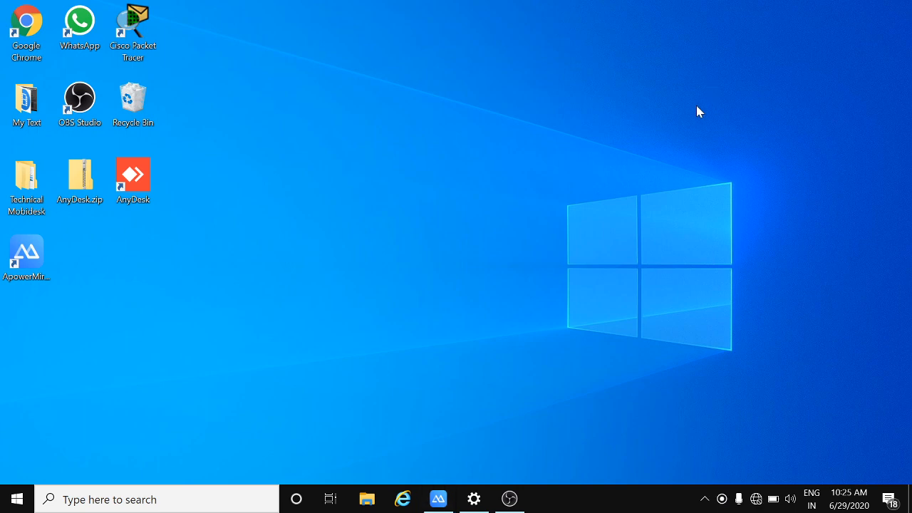
pyautogui.moveTo(740, 157)
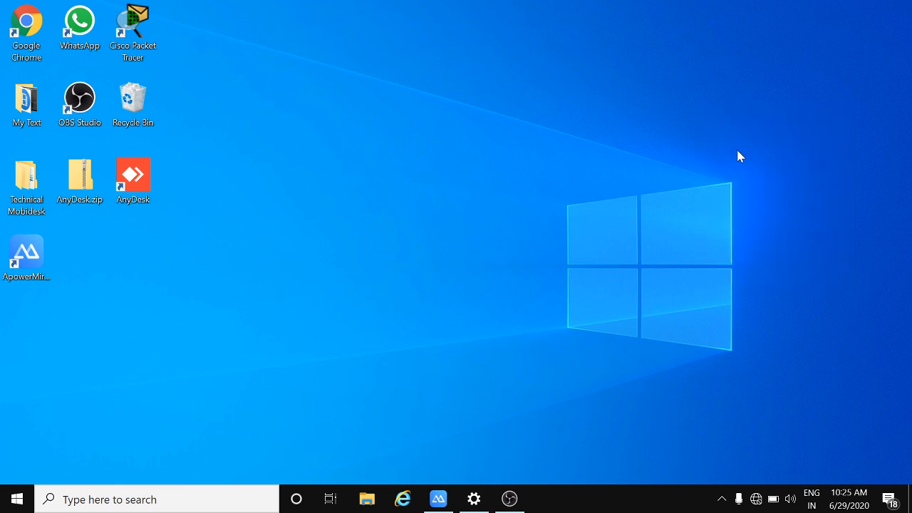